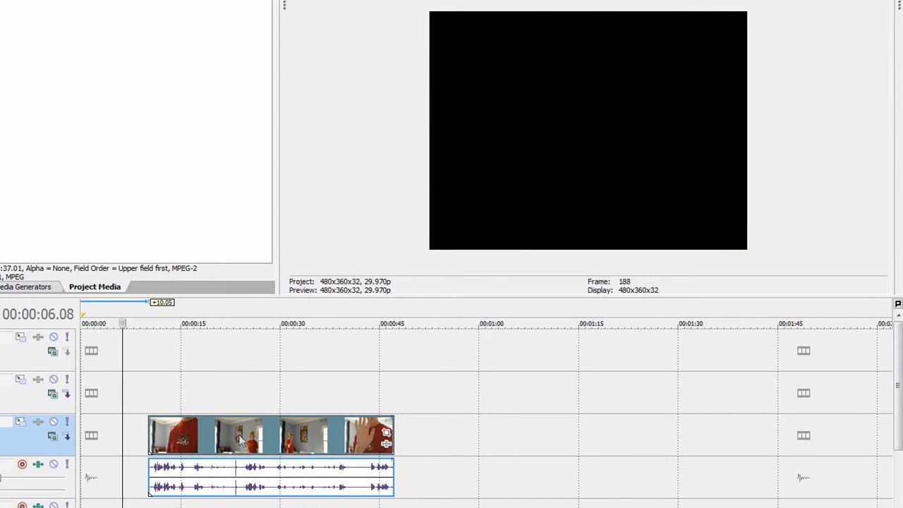
- Select the room video clip and split it into two events near 00:00:21
{"action": "left_click", "coordinate": [154, 323]}
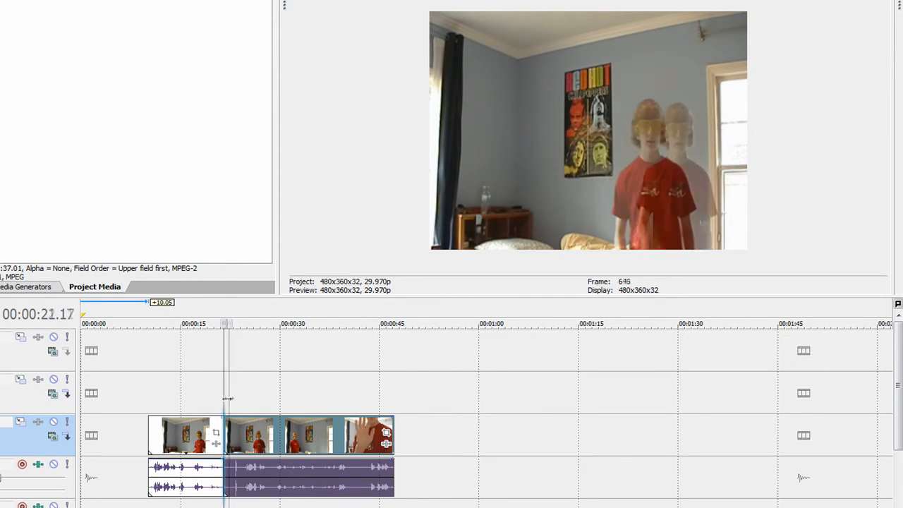
{"action": "right_click", "coordinate": [197, 438]}
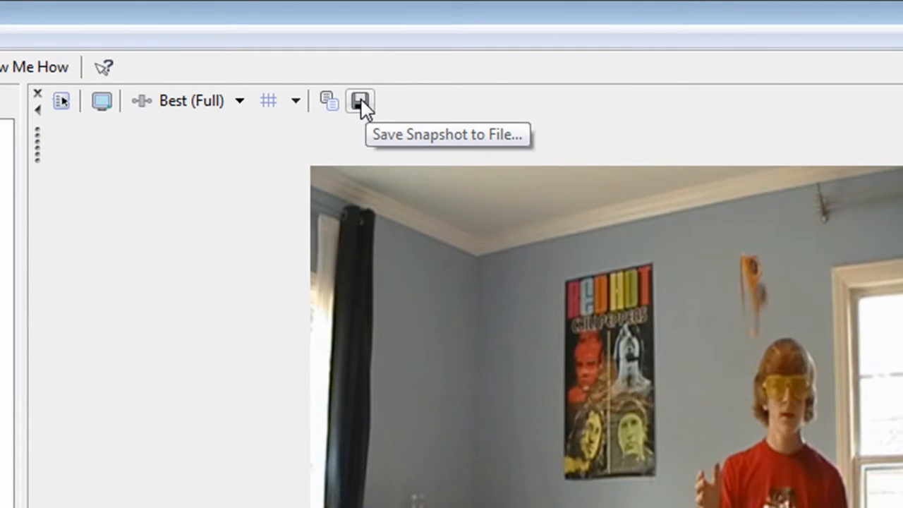
- Save the current preview frame as the JPEG snapshot Image1
{"action": "left_click", "coordinate": [358, 100]}
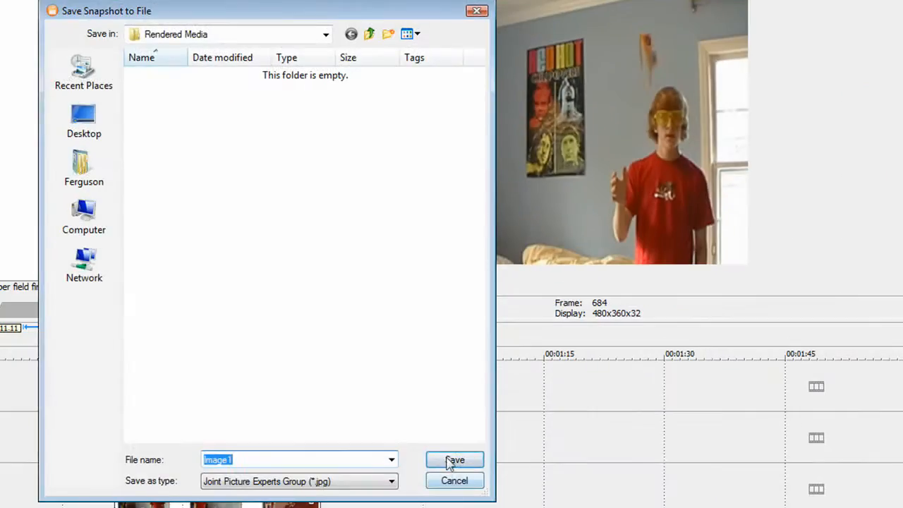
{"action": "left_click", "coordinate": [473, 459]}
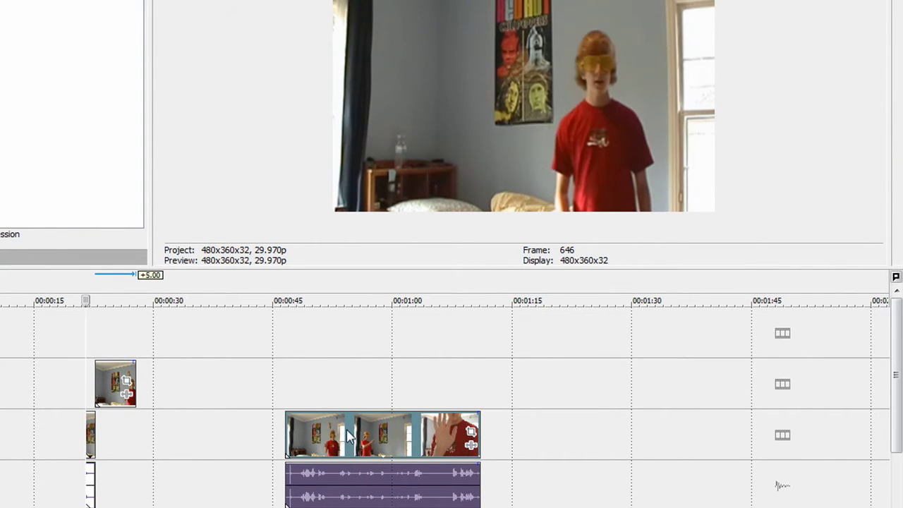
- Shift the second clip earlier, cut it at two points, and move the leftover piece later
{"action": "left_click_drag", "start_coordinate": [345, 434], "coordinate": [264, 424]}
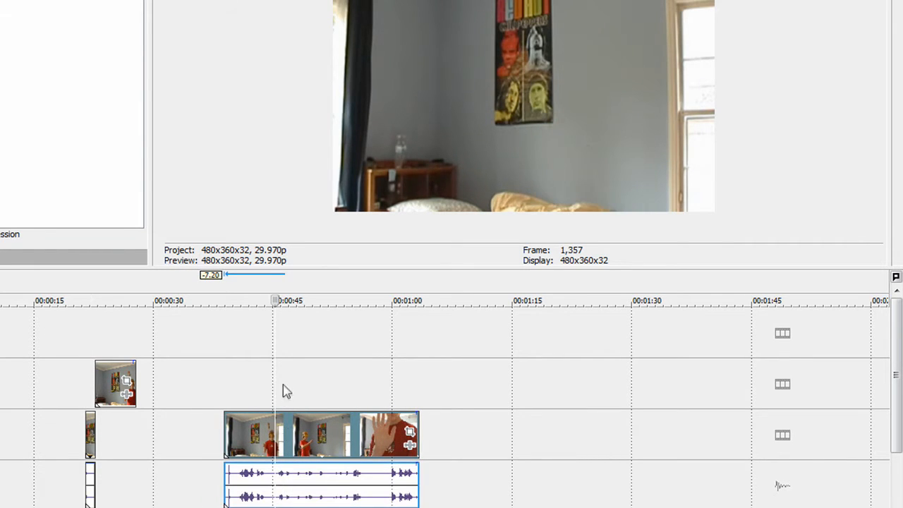
{"action": "left_click", "coordinate": [277, 300]}
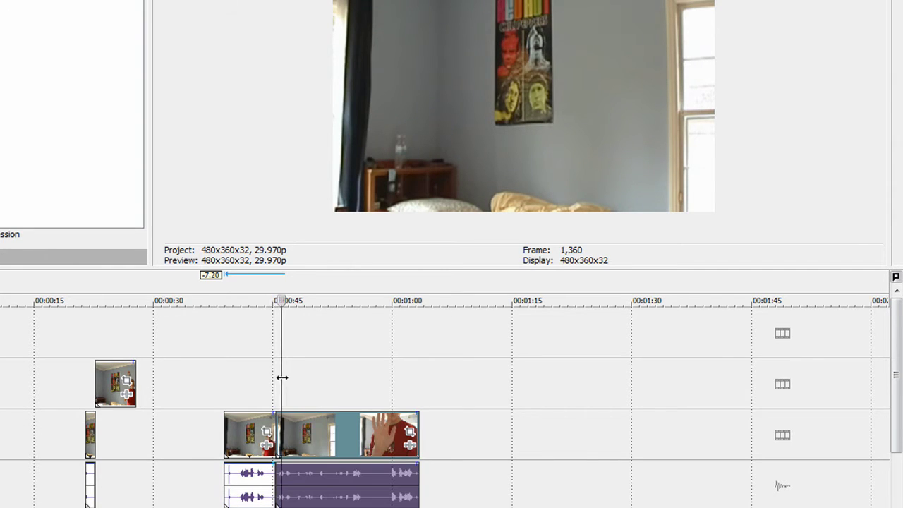
{"action": "left_click", "coordinate": [388, 300]}
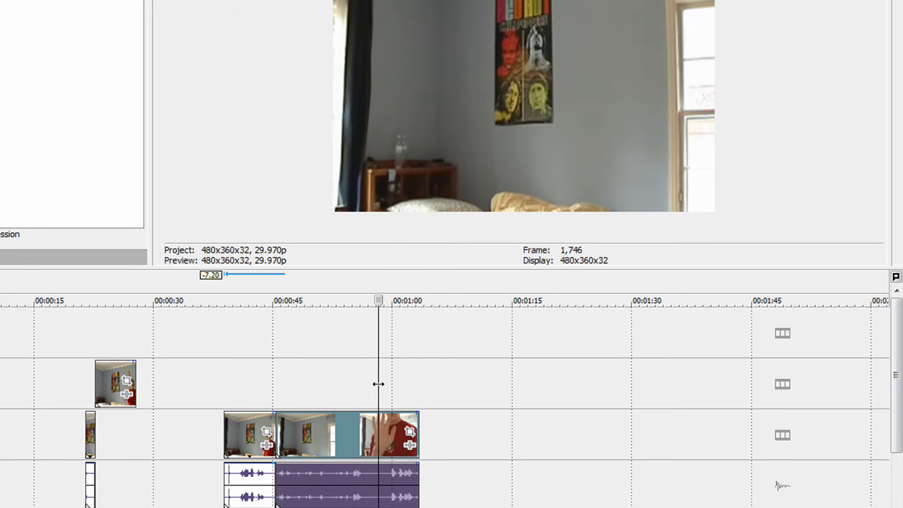
{"action": "right_click", "coordinate": [314, 434]}
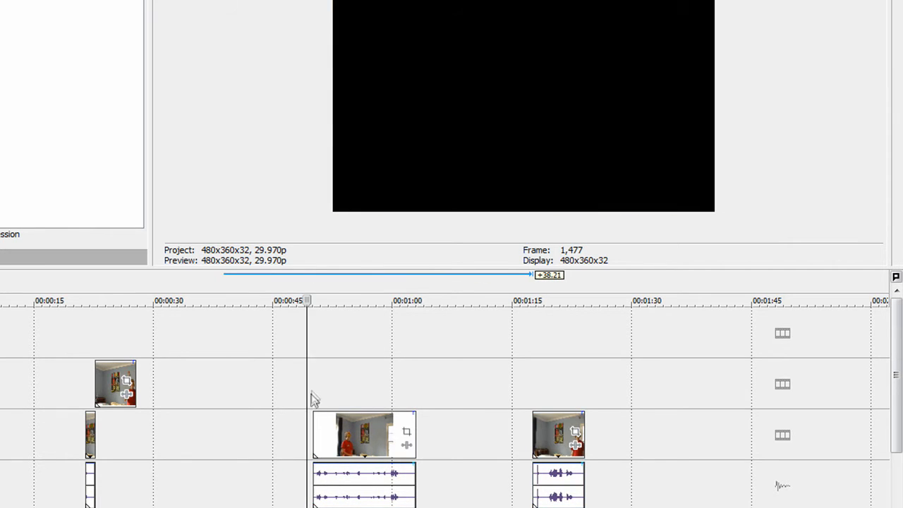
{"action": "left_click", "coordinate": [397, 302]}
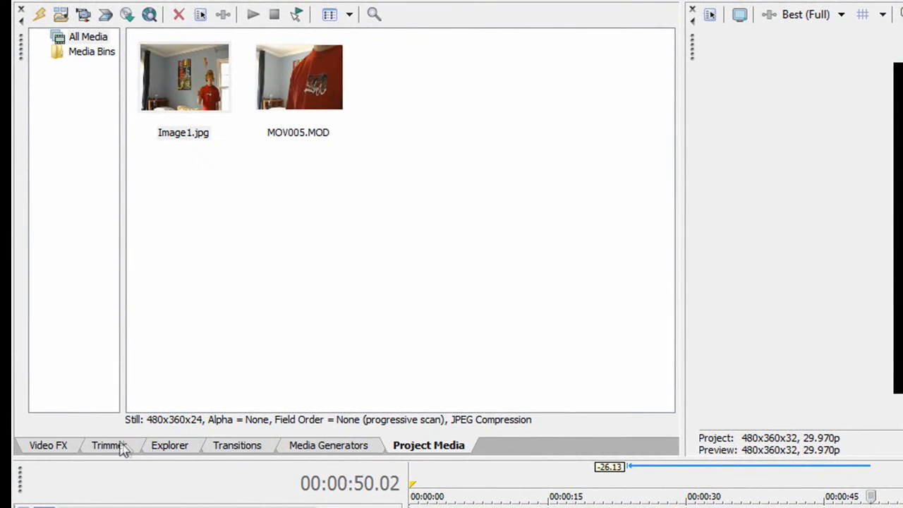
- Apply the centred white-border square Cookie Cutter preset from Video FX to Image1
{"action": "left_click", "coordinate": [44, 445]}
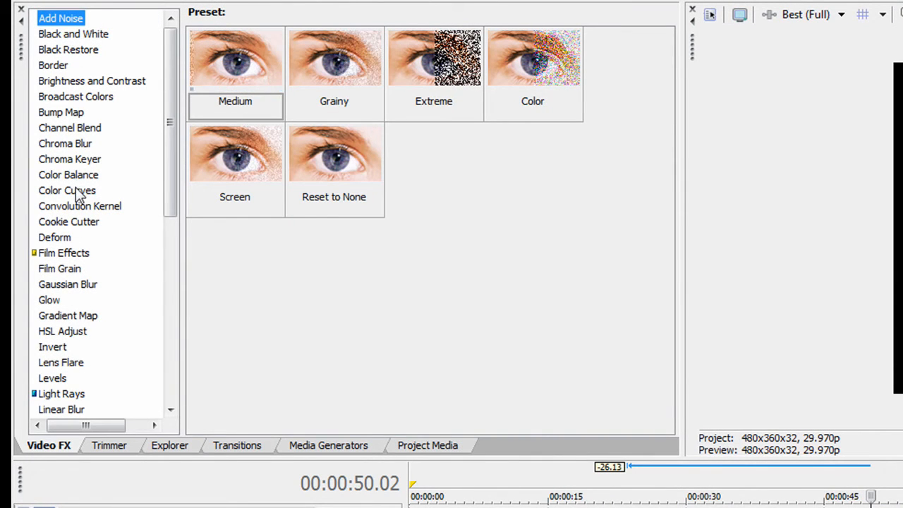
{"action": "left_click", "coordinate": [69, 222]}
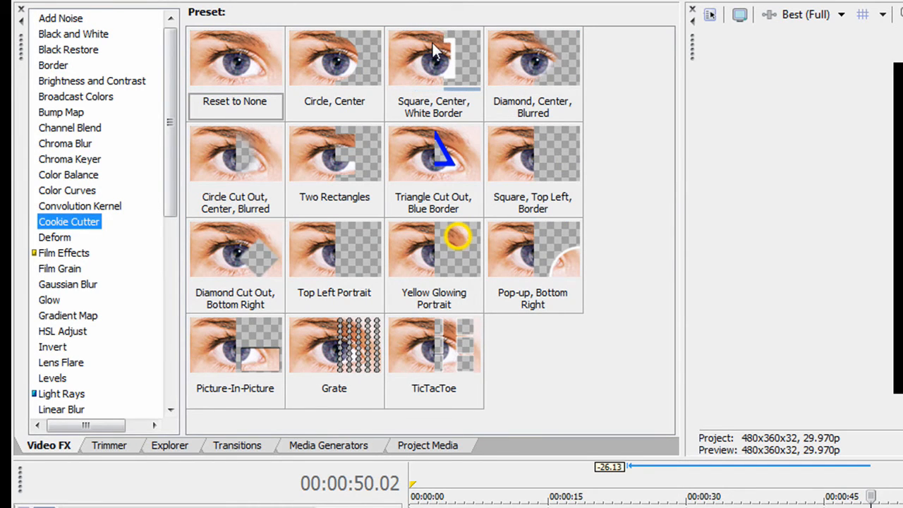
{"action": "double_click", "coordinate": [433, 60]}
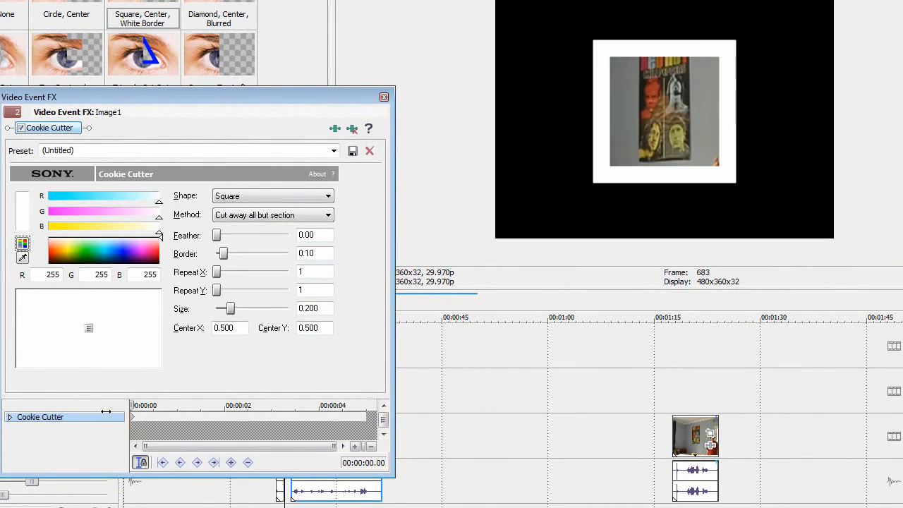
{"action": "mouse_move", "coordinate": [86, 329]}
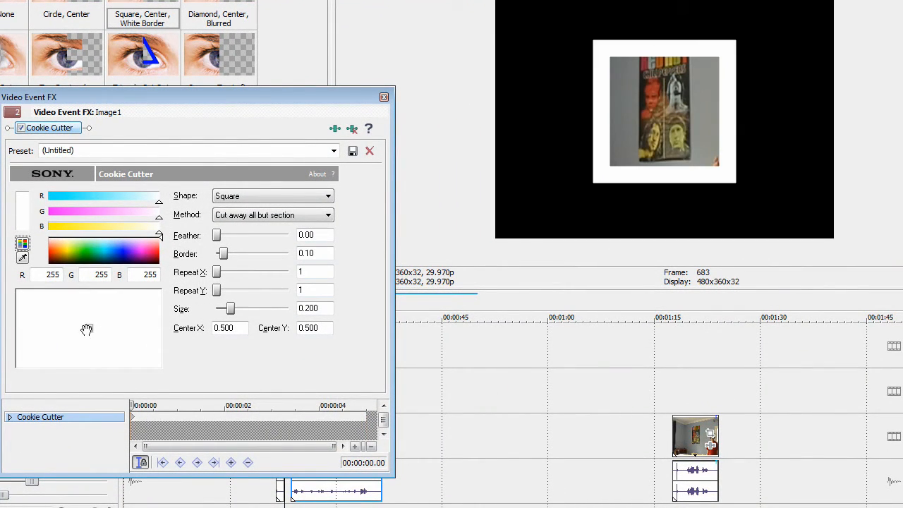
- Set Image1's square mask to border 0 and size 0.360, centred over the person at 0.962, 0.643
{"action": "left_click_drag", "start_coordinate": [86, 328], "coordinate": [30, 329]}
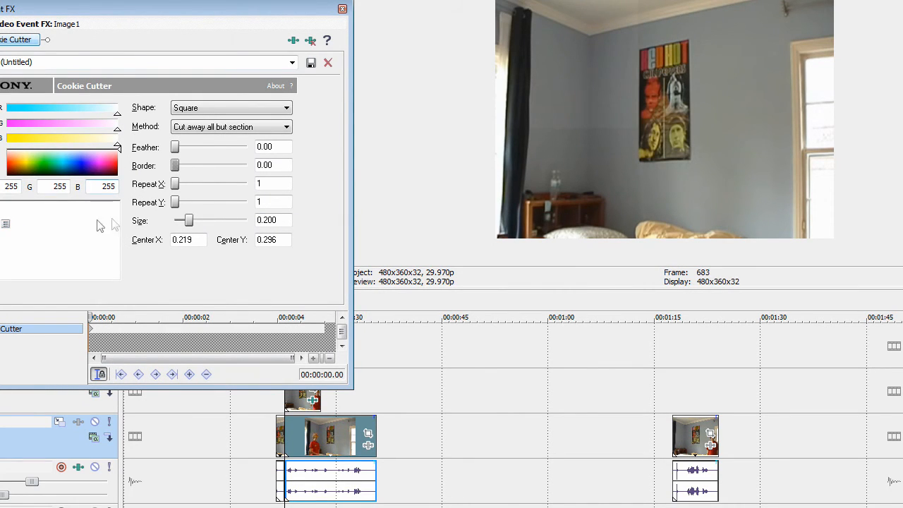
{"action": "left_click_drag", "start_coordinate": [186, 220], "coordinate": [209, 220]}
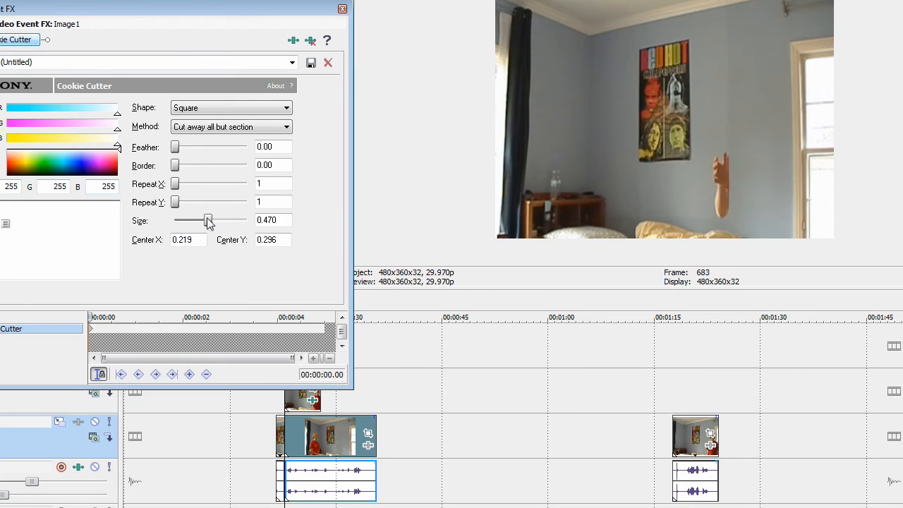
{"action": "left_click_drag", "start_coordinate": [208, 220], "coordinate": [211, 220]}
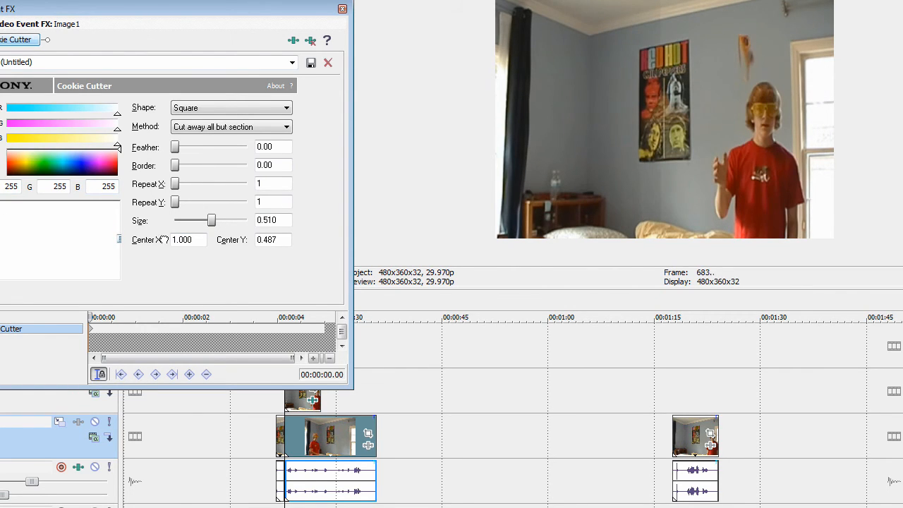
{"action": "left_click_drag", "start_coordinate": [211, 220], "coordinate": [201, 220]}
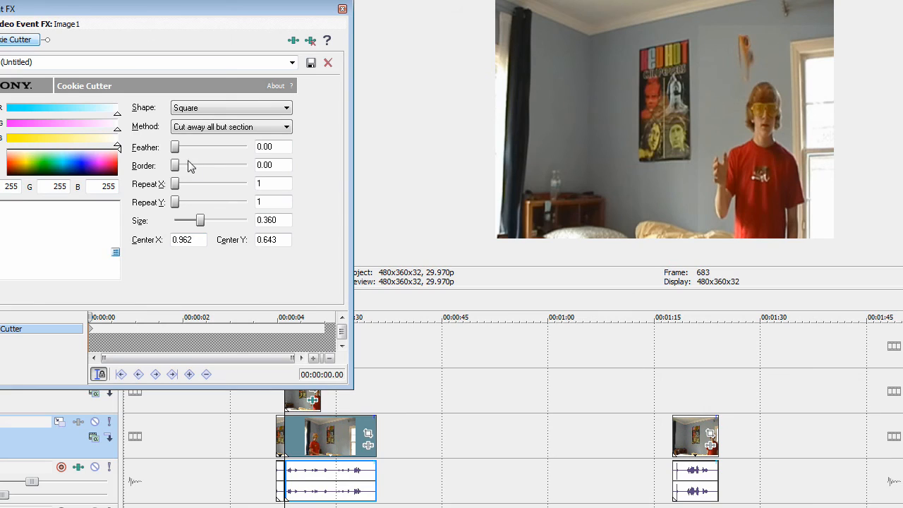
{"action": "left_click_drag", "start_coordinate": [175, 147], "coordinate": [192, 147]}
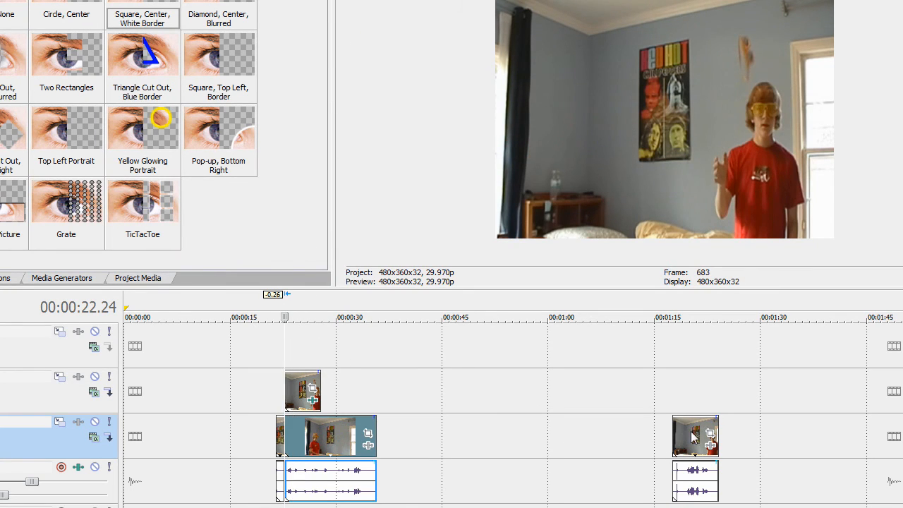
- Move the short clip piece to about 0:45 and extend the Image1 event to 0:30
{"action": "left_click_drag", "start_coordinate": [694, 436], "coordinate": [478, 436]}
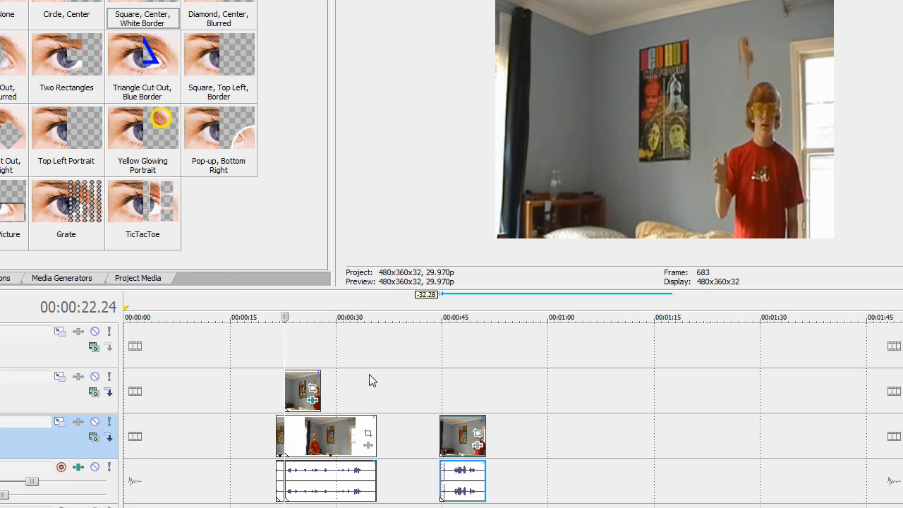
{"action": "left_click_drag", "start_coordinate": [301, 390], "coordinate": [335, 391]}
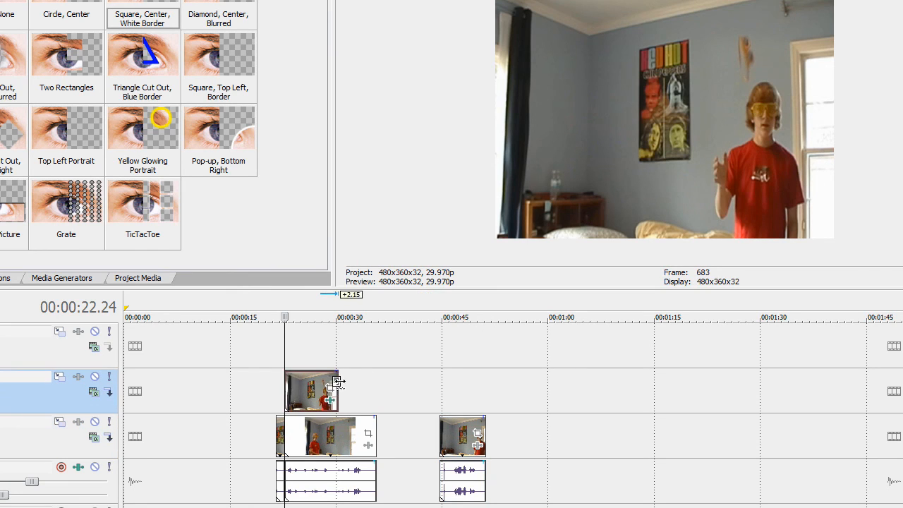